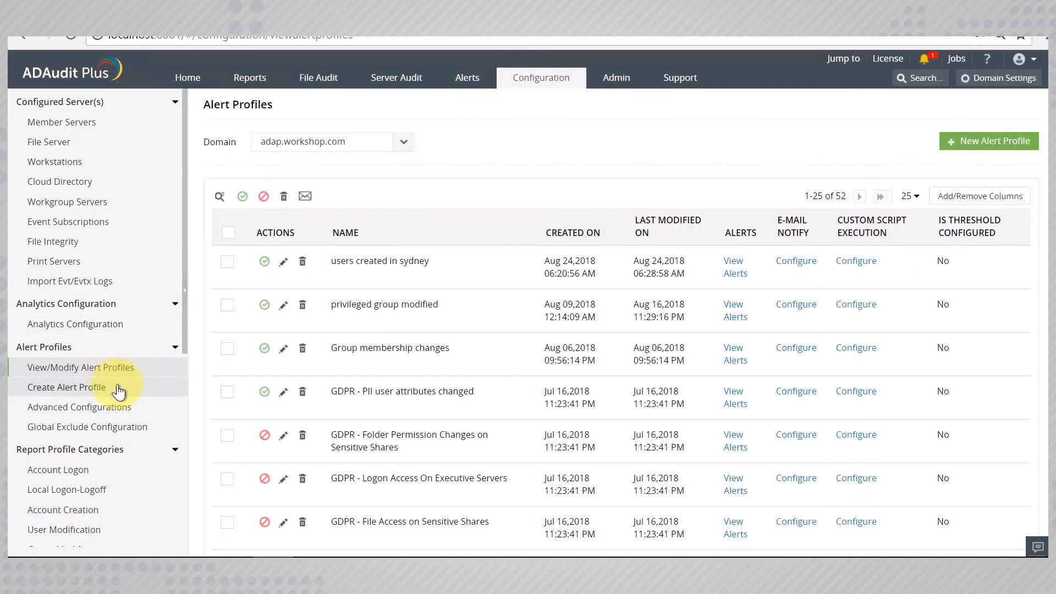
Step: Create an alert profile named and described 'Too many OUs created' with Trouble severity
left_click(66, 387)
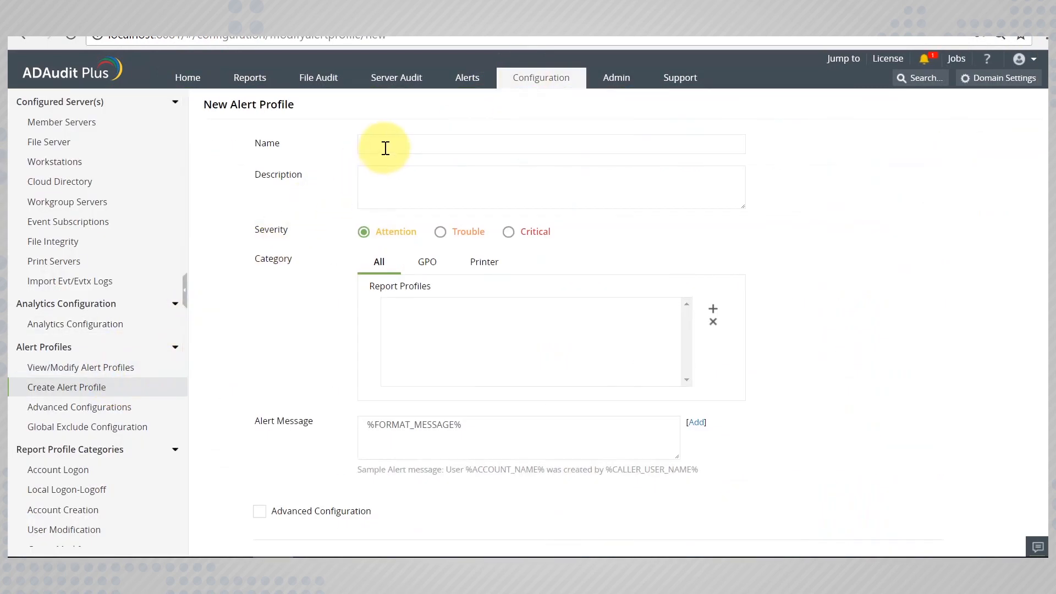
type("Too many OUs created")
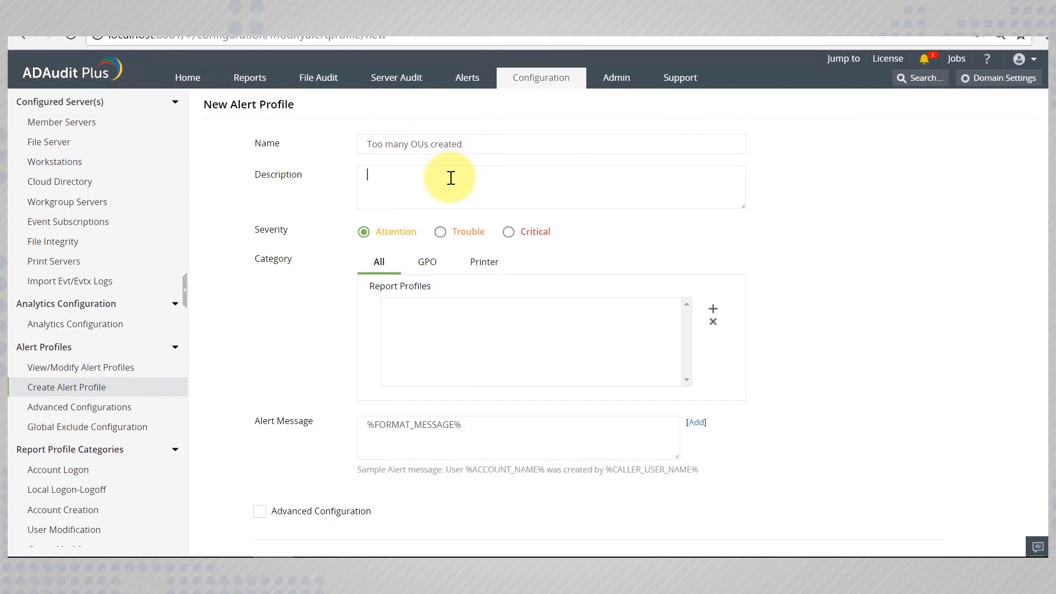
type("Too many OUs created")
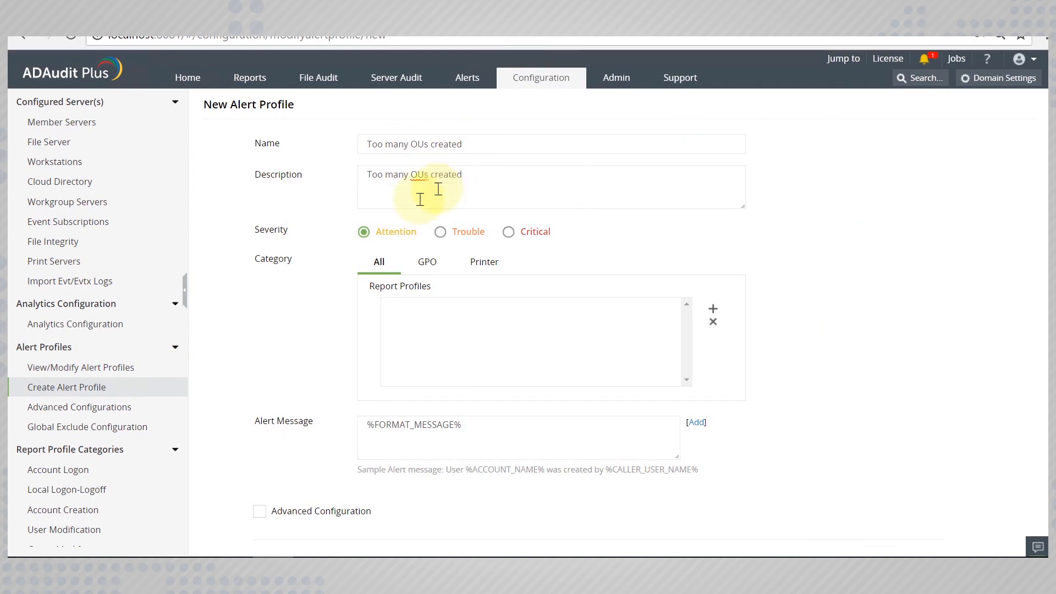
mouse_move(449, 236)
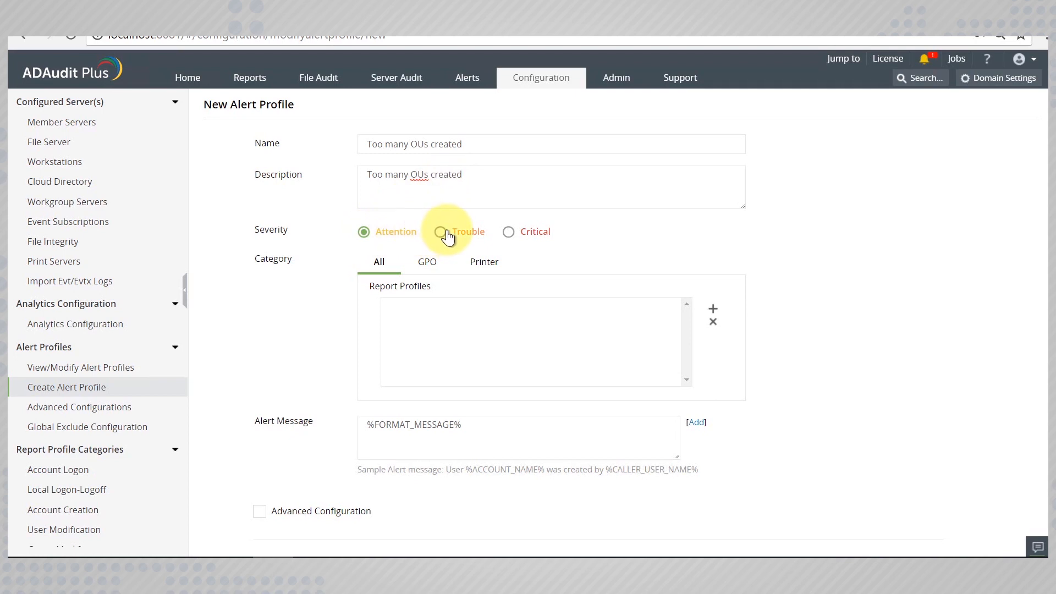
left_click(440, 231)
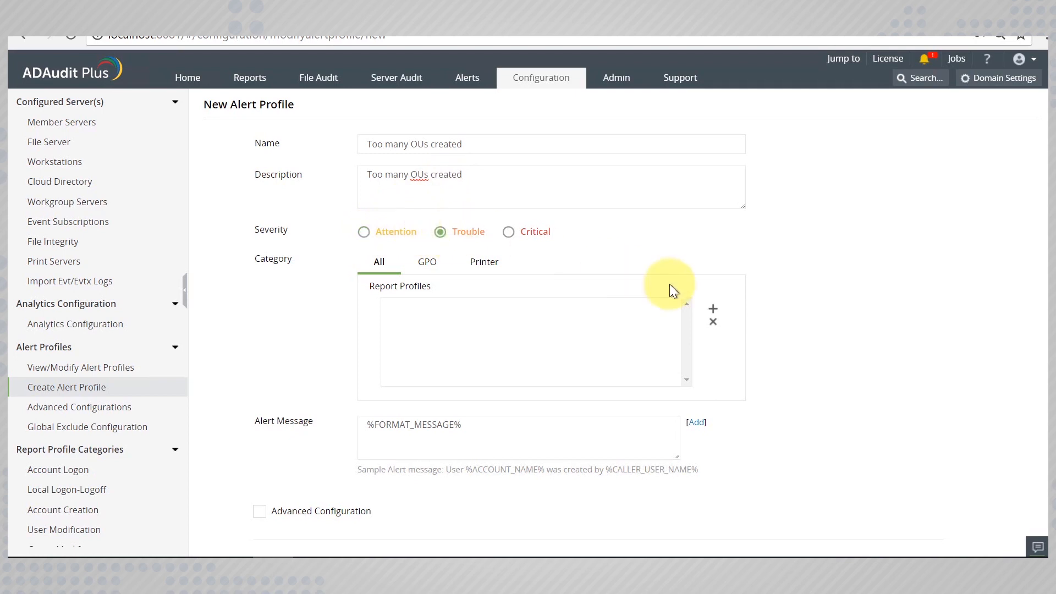
Step: Add the OUs Created report profile from the OU Management category
left_click(713, 309)
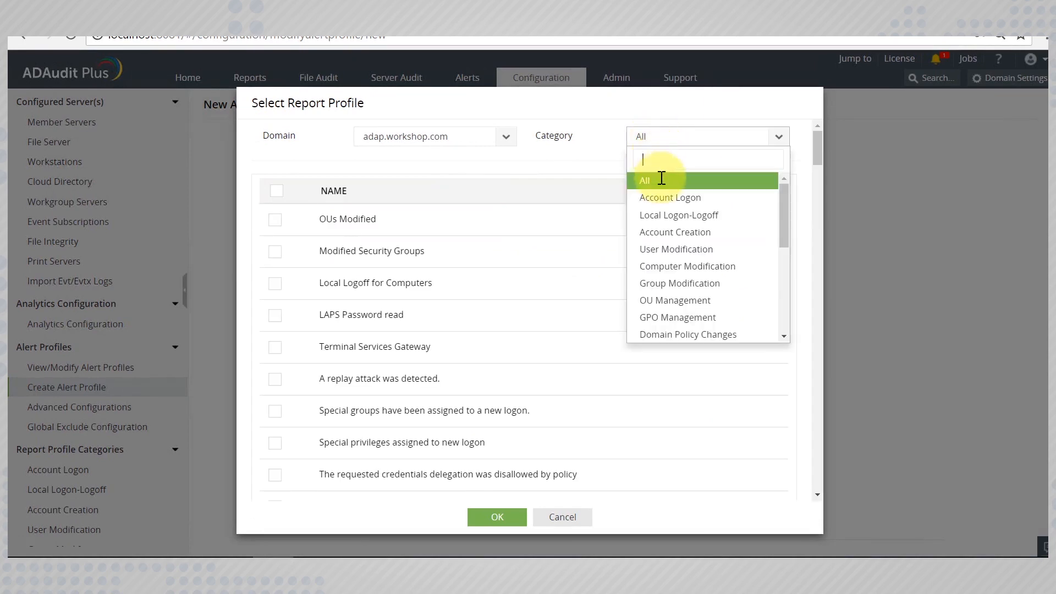
left_click(674, 299)
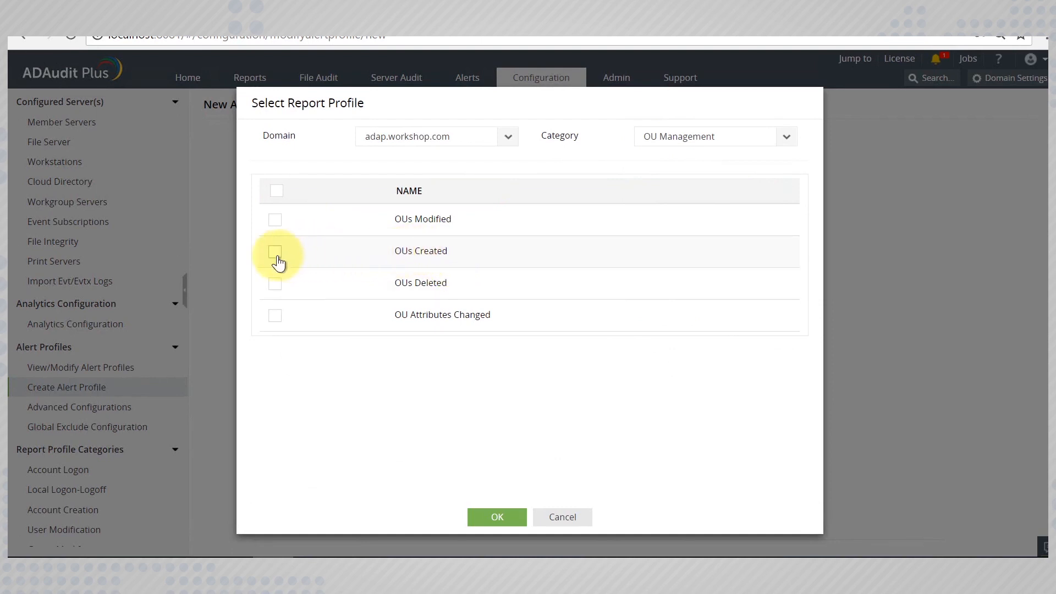
left_click(275, 252)
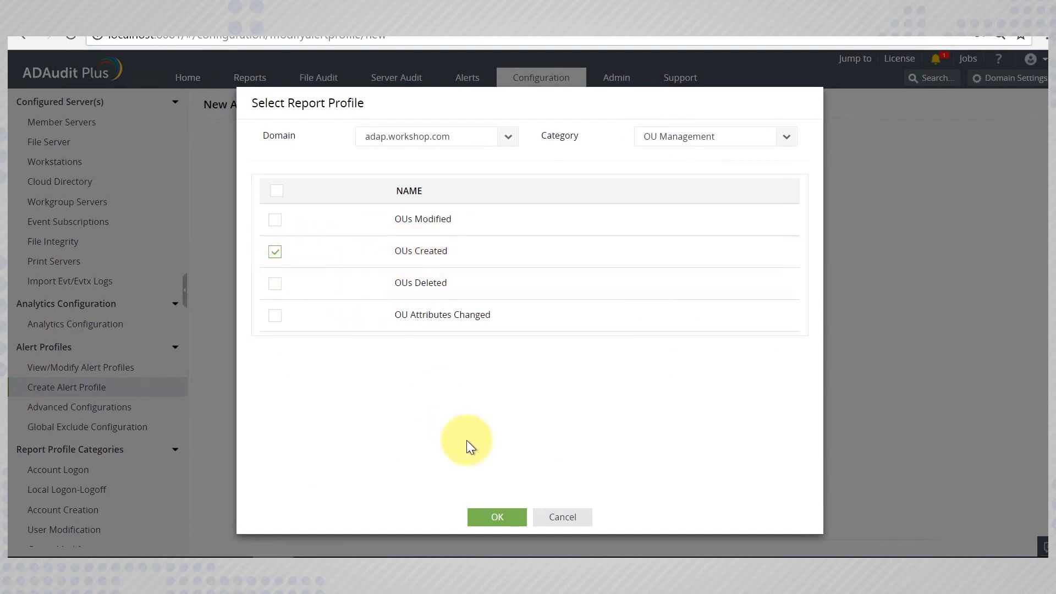
left_click(496, 516)
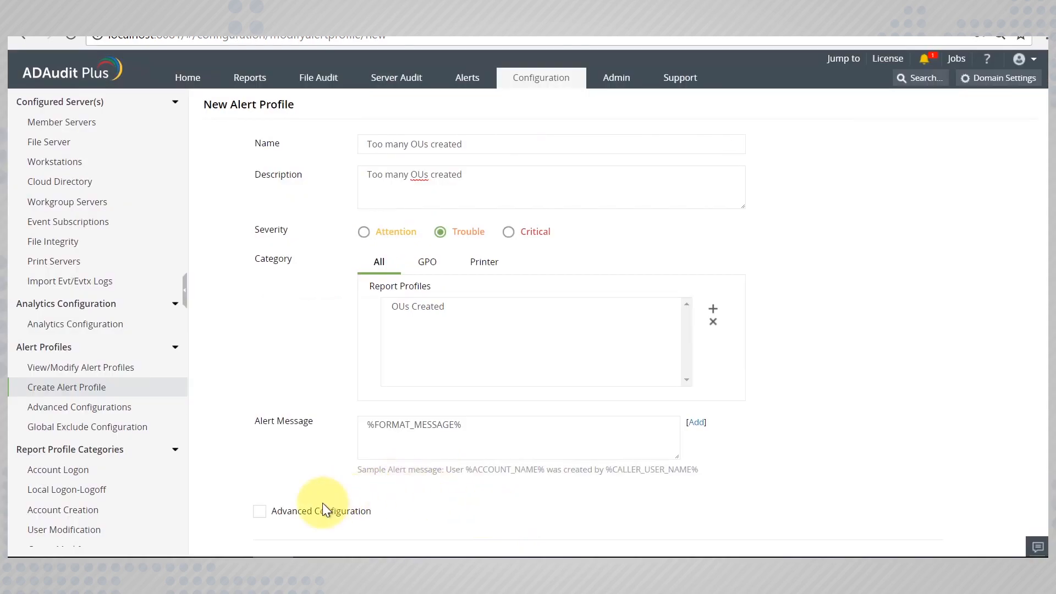
Step: Enable threshold-based alerting at 3 events within 5 minutes for the same user
left_click(260, 510)
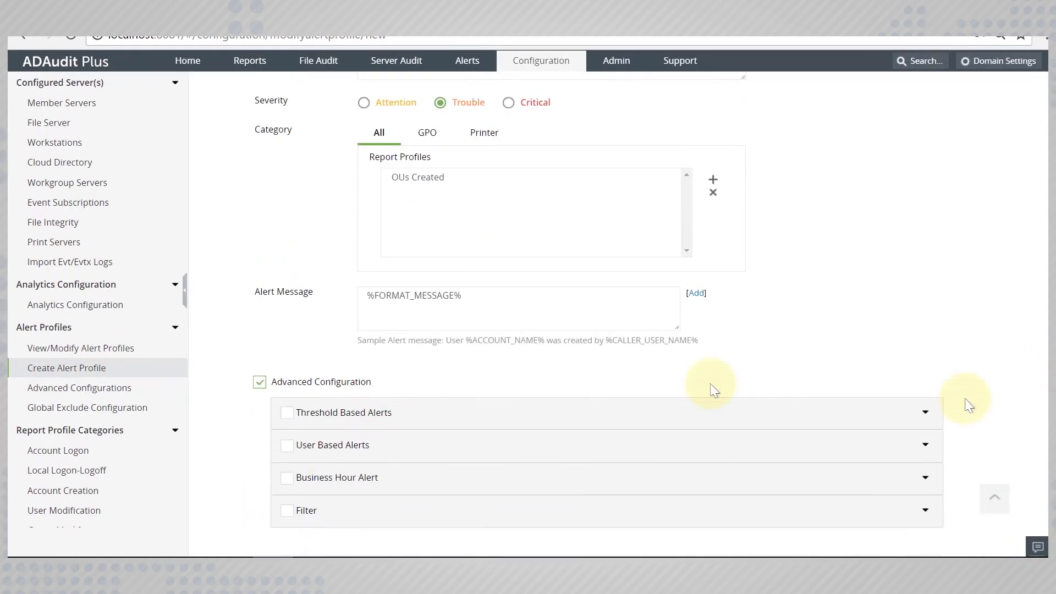
left_click(287, 412)
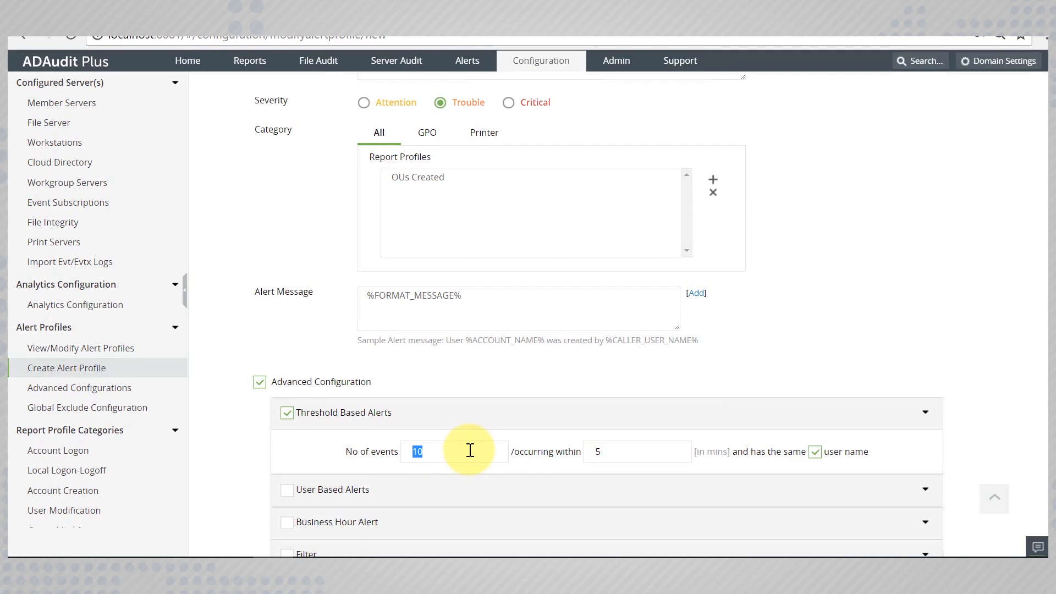
type("3")
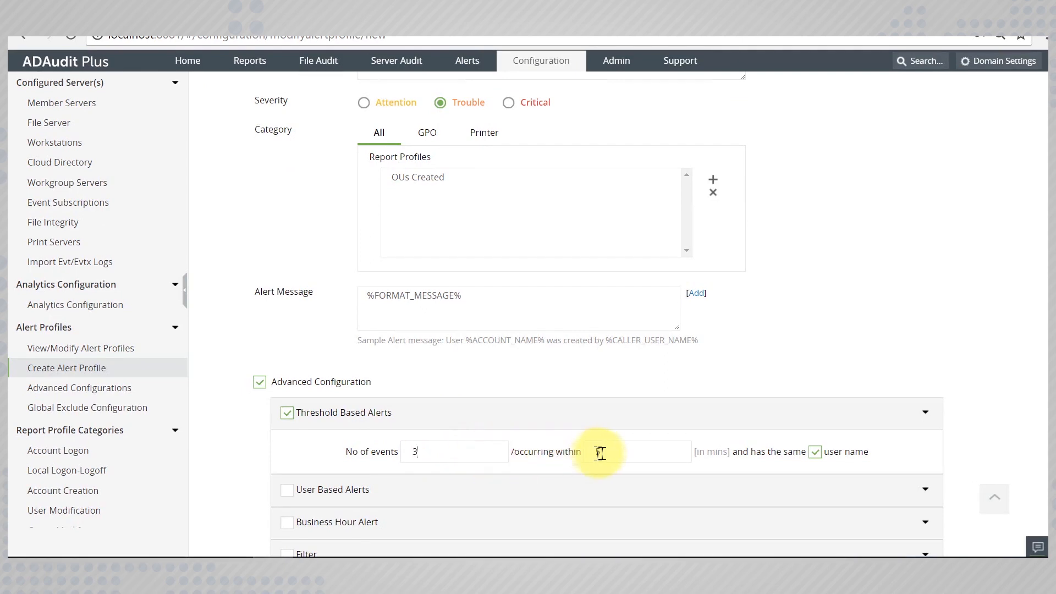
type("5")
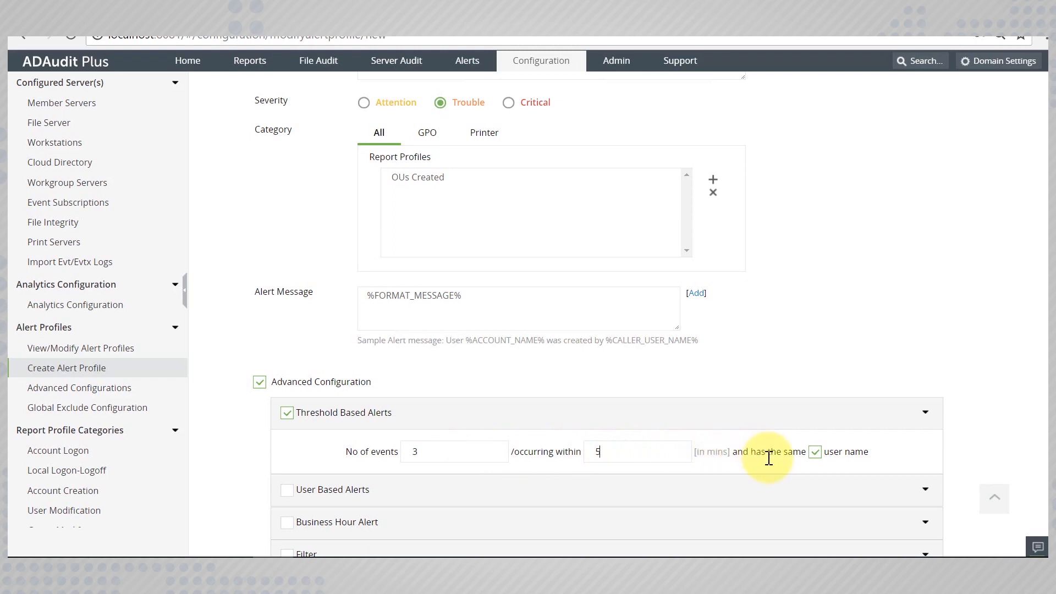
mouse_move(772, 467)
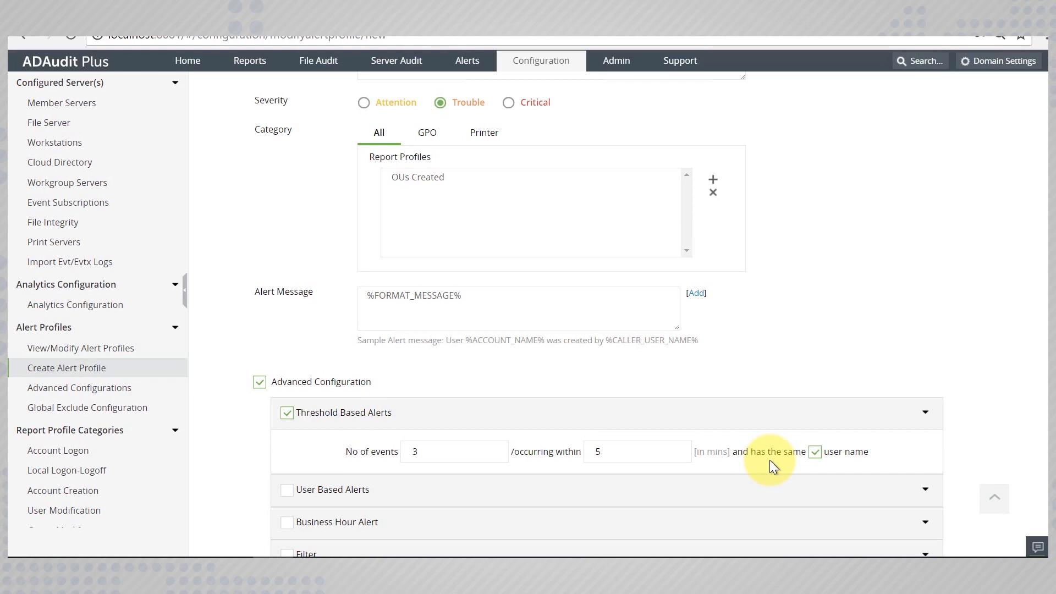
mouse_move(787, 465)
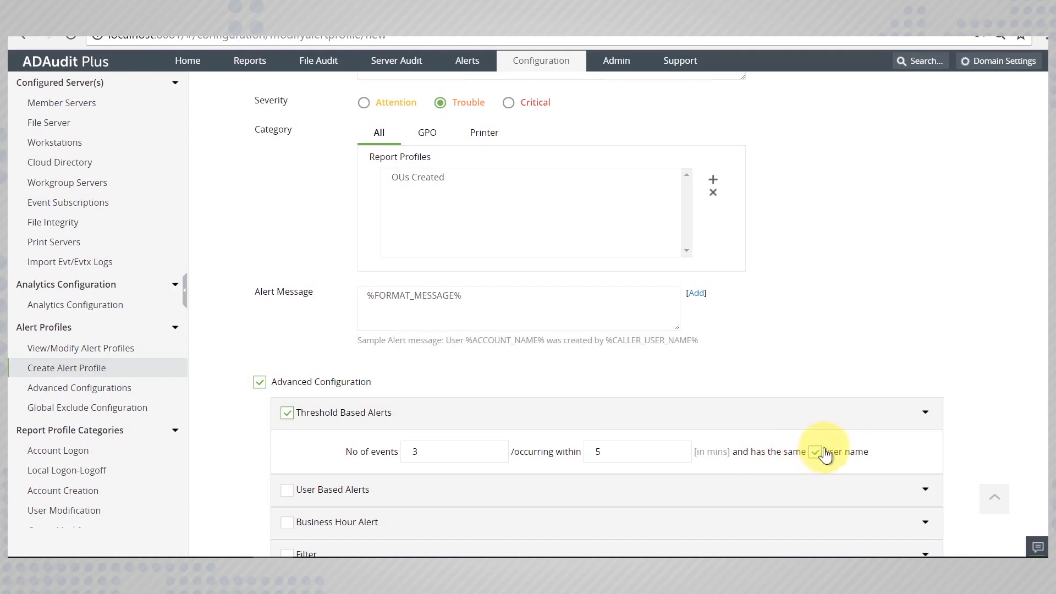
scroll("down", 3)
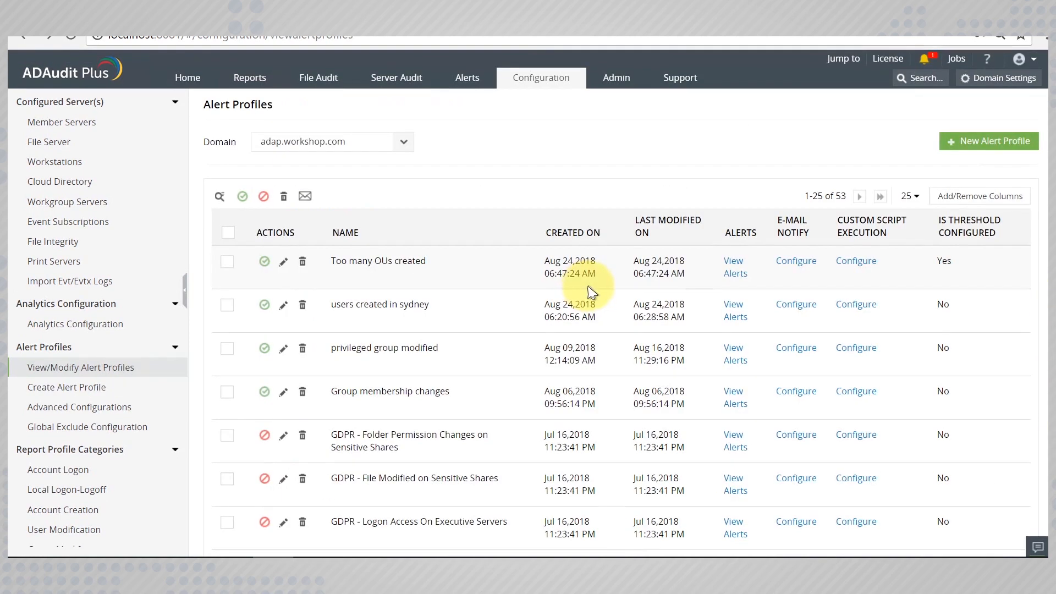
Step: View the triggered alerts for the 'Too many OUs created' profile
left_click(734, 266)
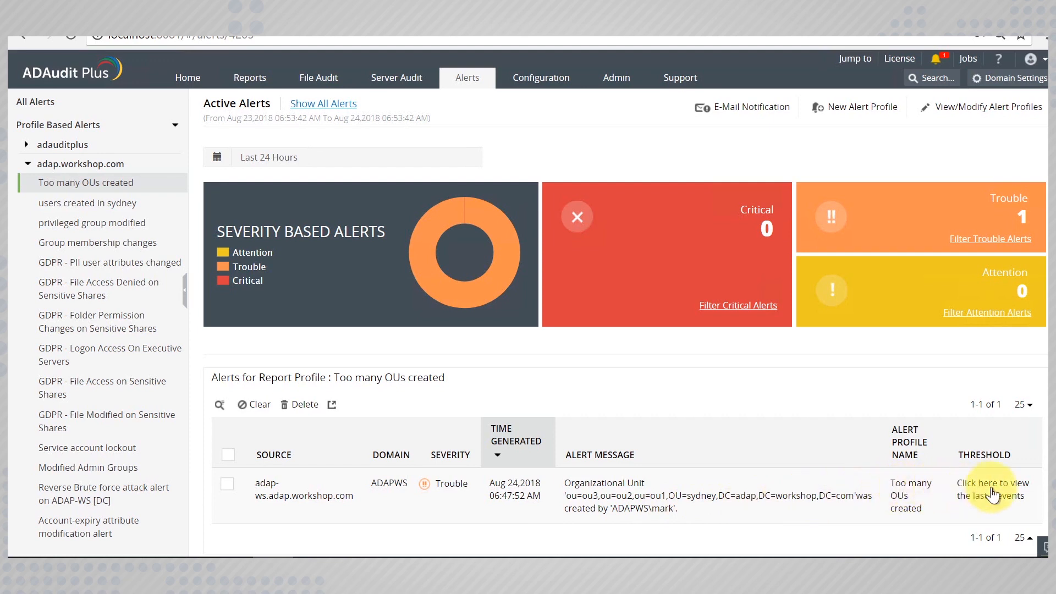
left_click(991, 489)
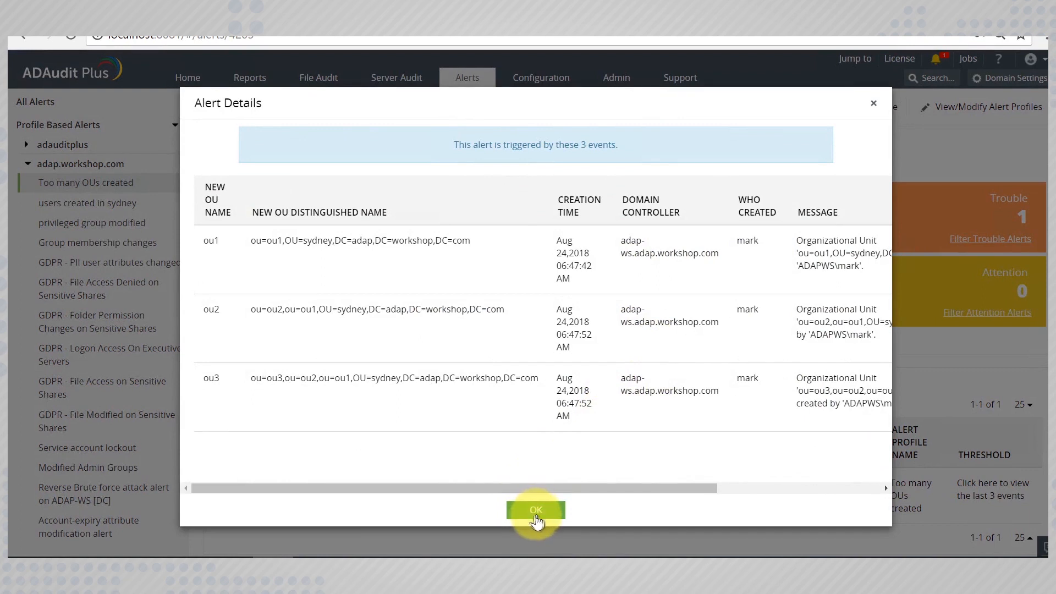
left_click(535, 509)
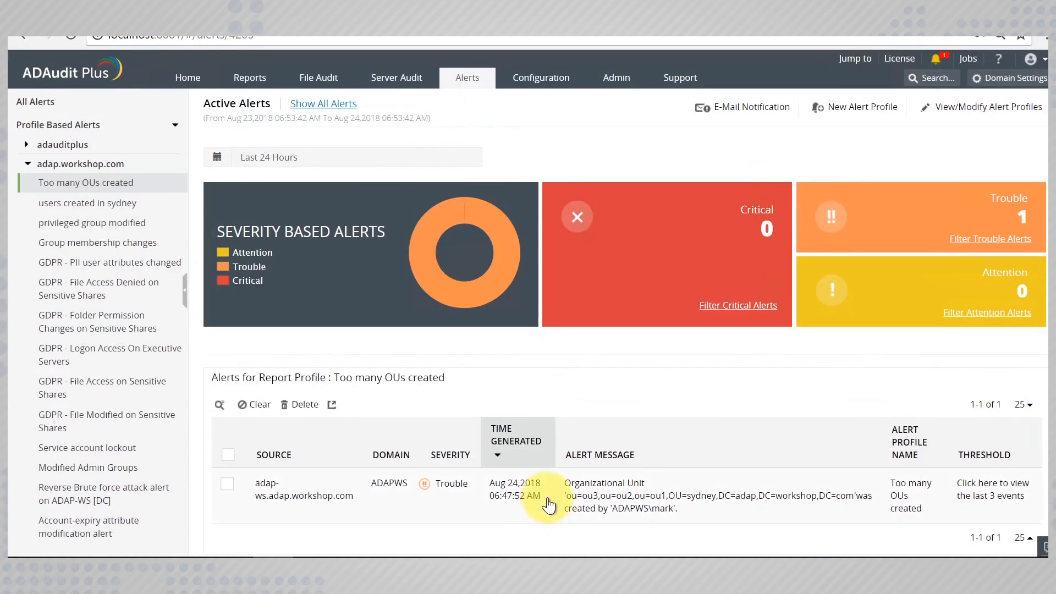